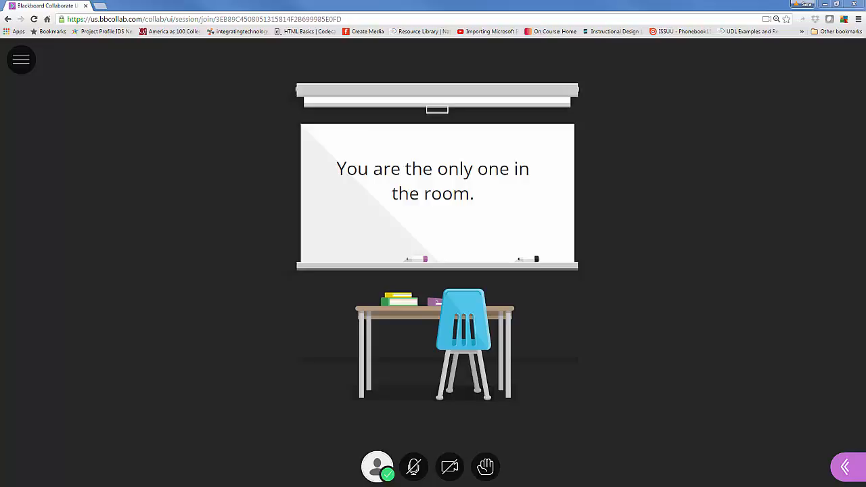
mouse_move(337, 422)
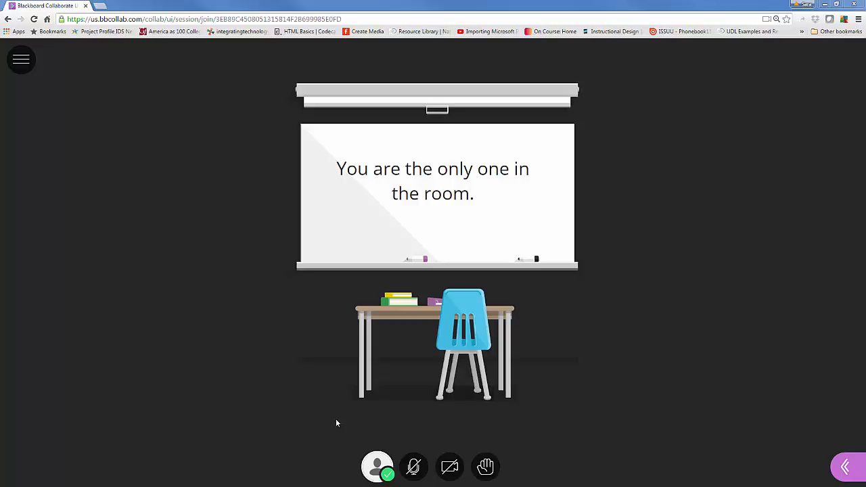
mouse_move(355, 448)
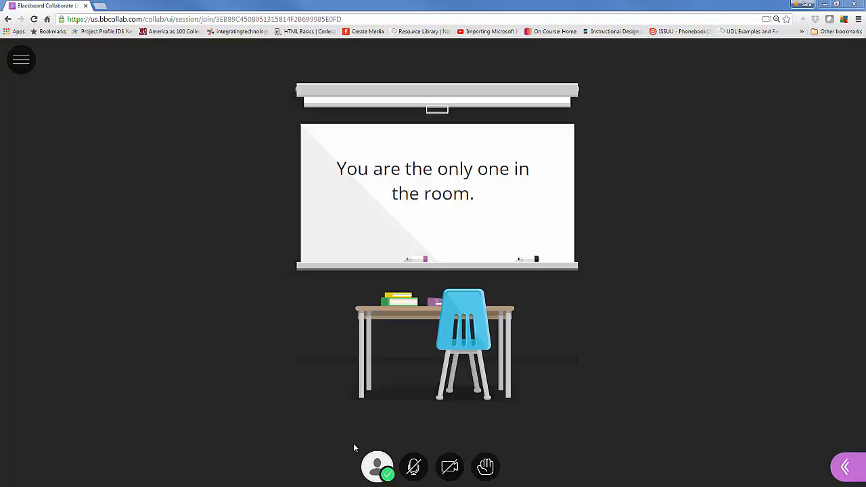
mouse_move(379, 467)
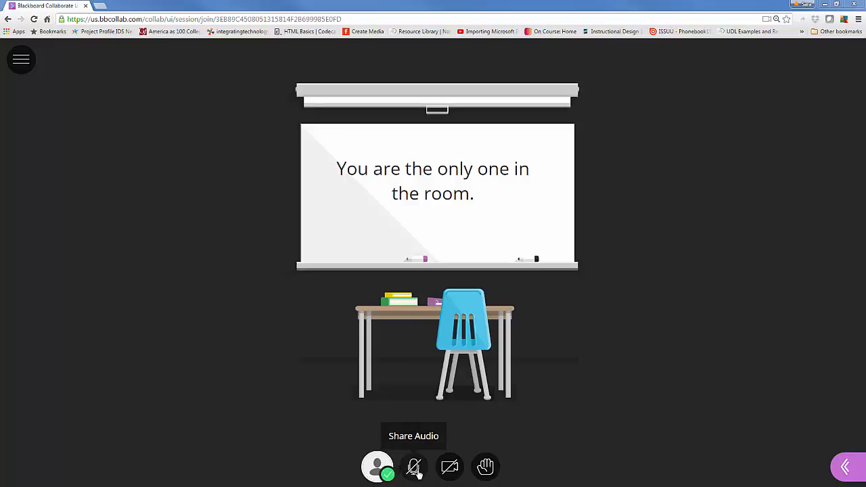
mouse_move(449, 467)
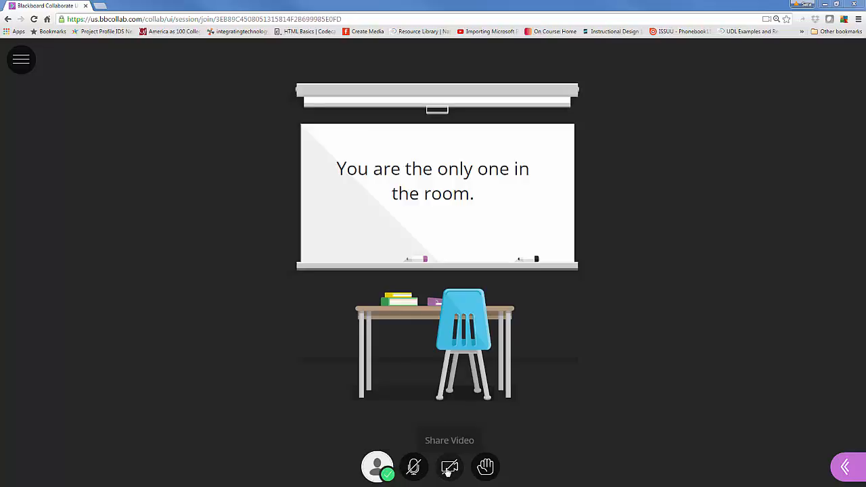
mouse_move(484, 467)
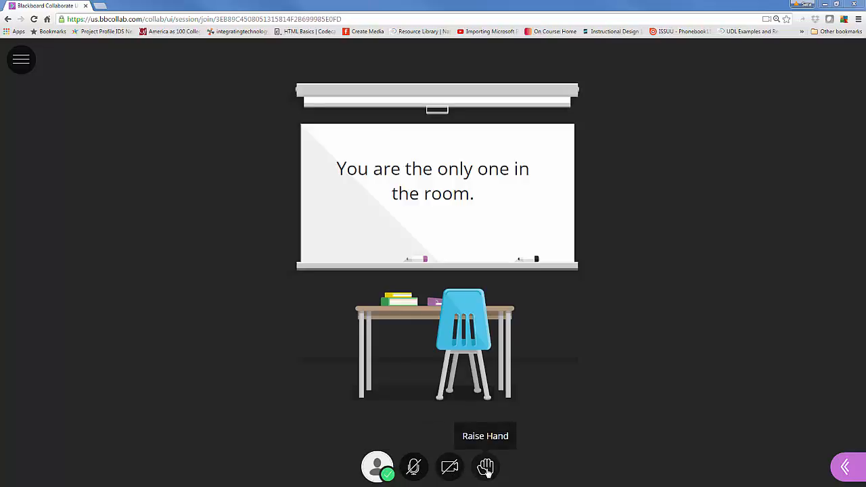
mouse_move(414, 467)
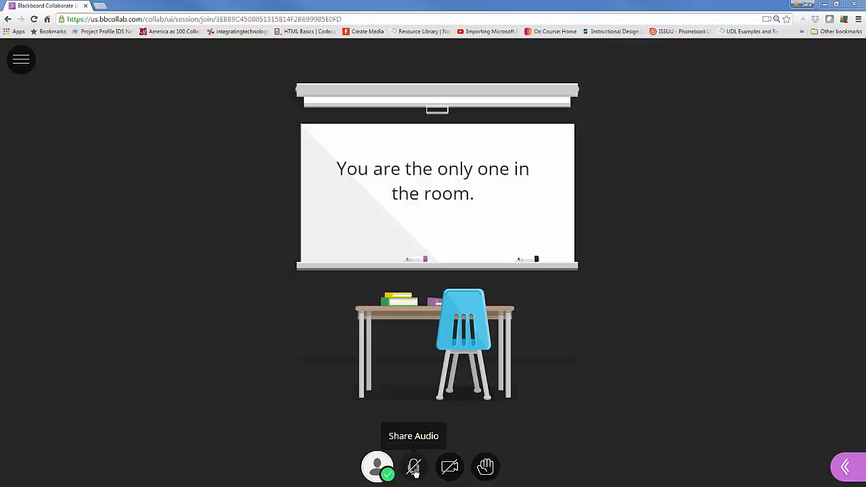
Toggle the microphone on briefly and mute it again from the bottom toolbar
click(414, 467)
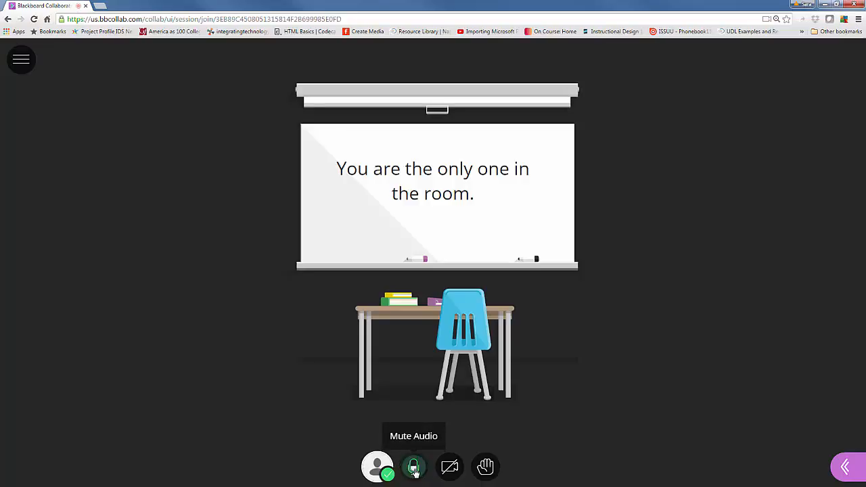
click(415, 466)
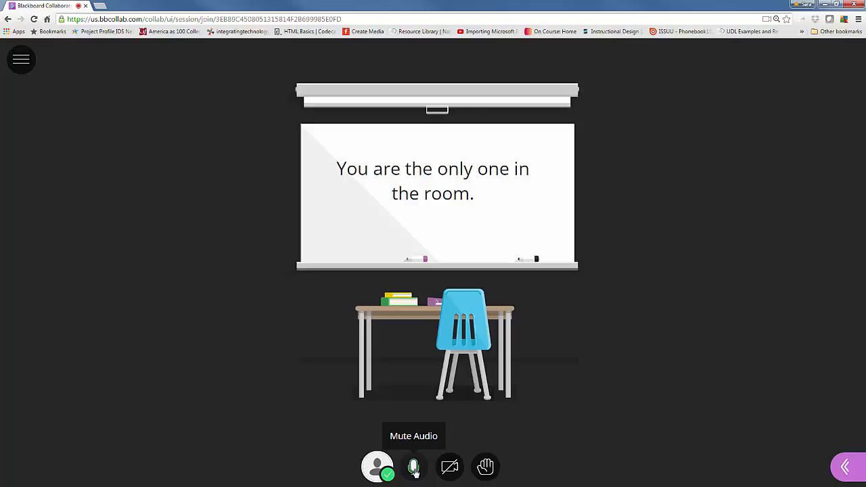
click(414, 466)
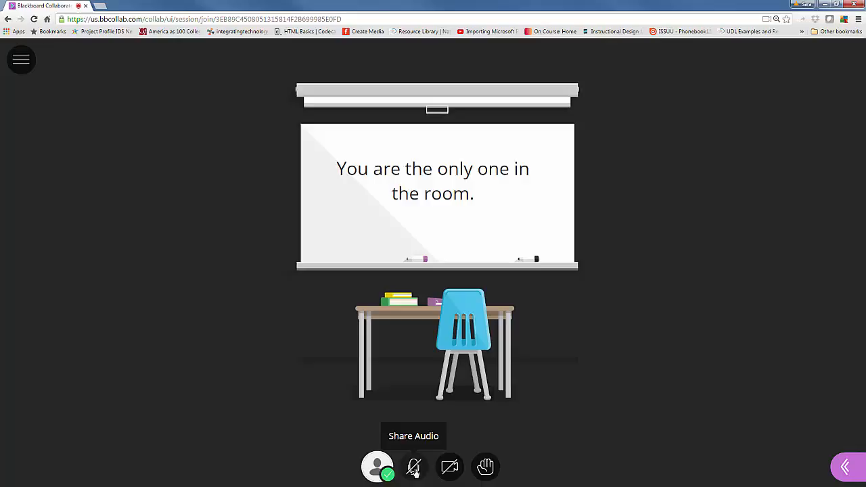
mouse_move(377, 467)
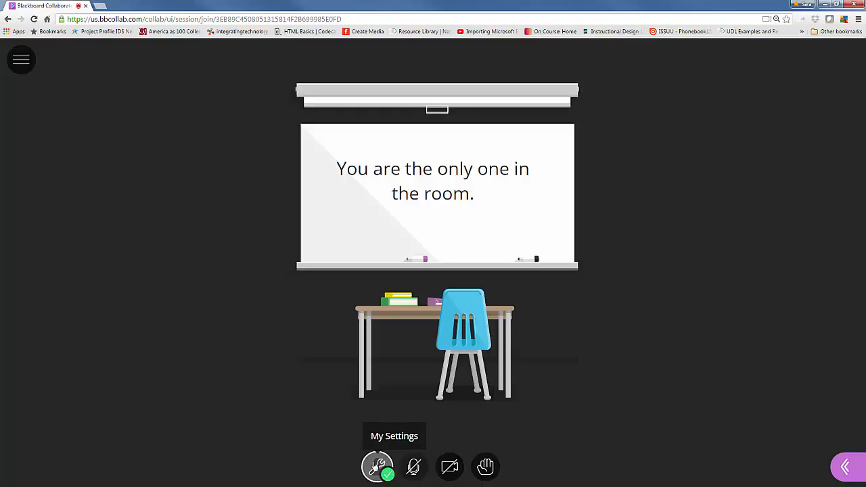
Show My Settings with the Audio and Video Settings section expanded
click(376, 466)
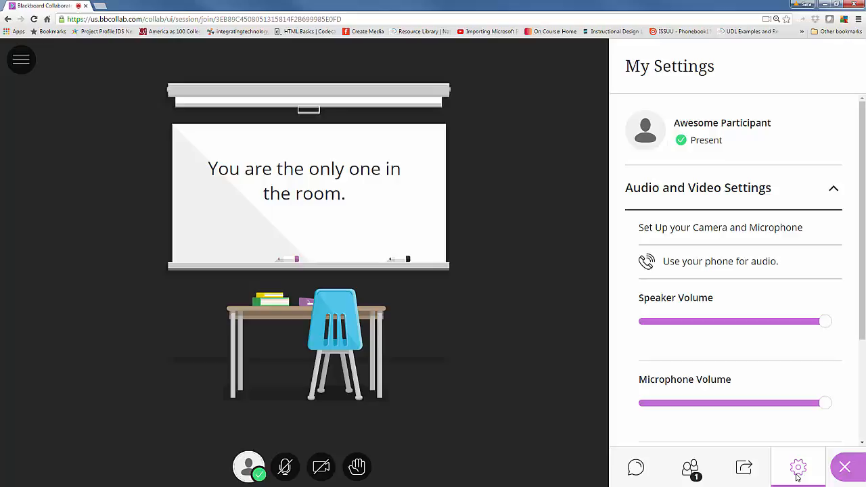
mouse_move(782, 385)
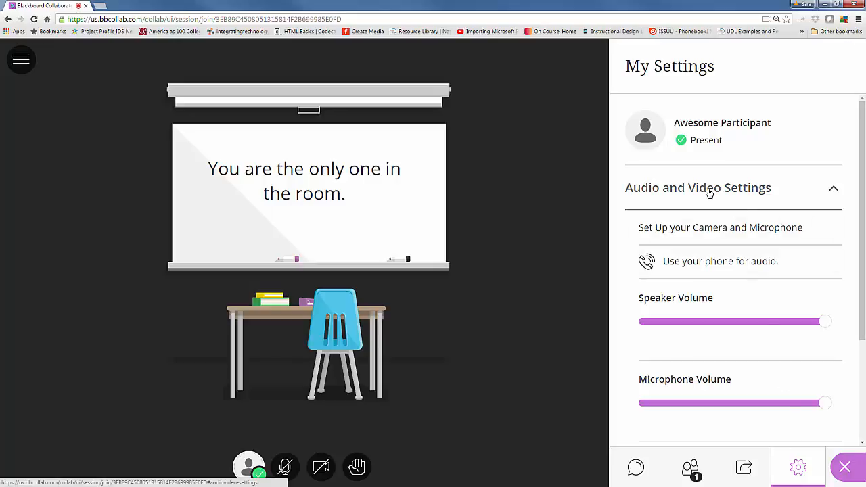
click(709, 187)
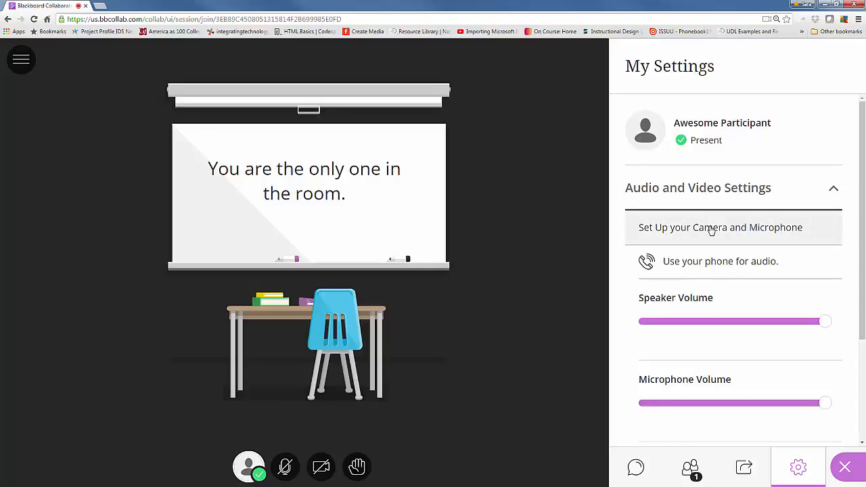
Run the audio test with Headset Microphone (Logitech H570e Stereo) and confirm it's working
click(720, 228)
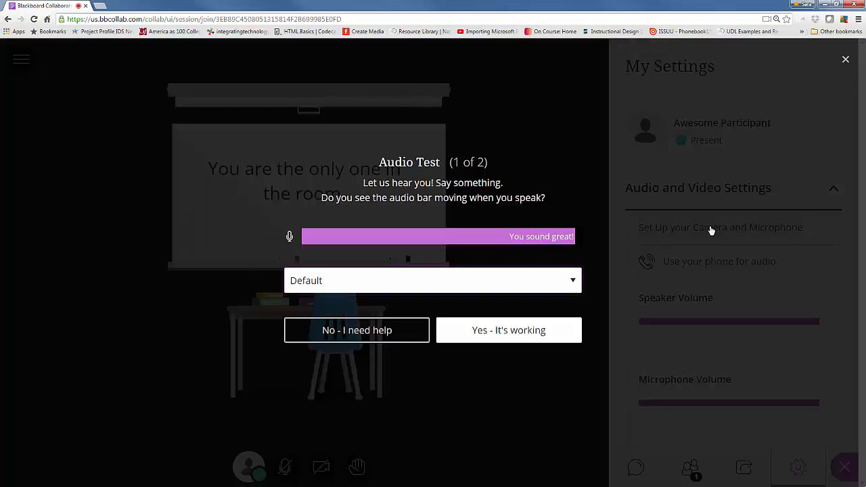
mouse_move(457, 249)
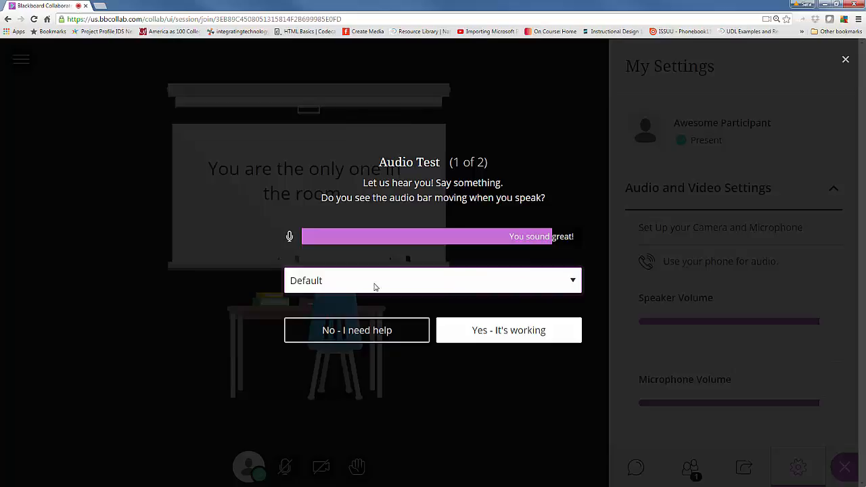
click(433, 280)
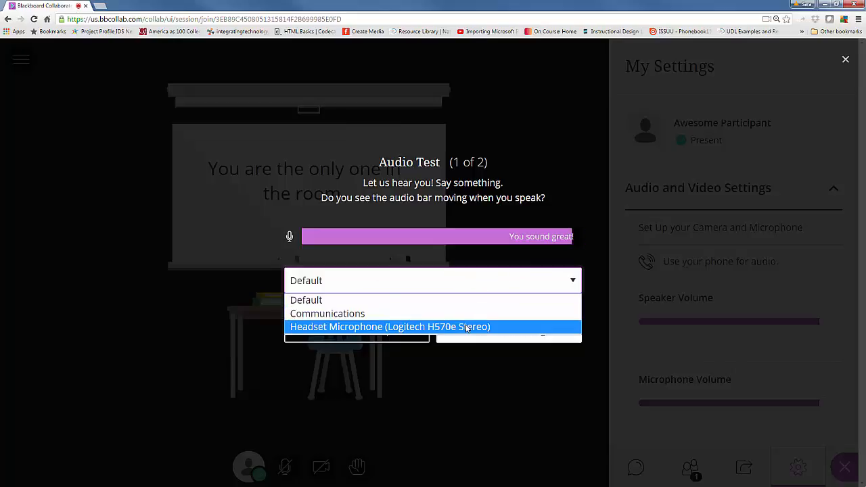
mouse_move(467, 330)
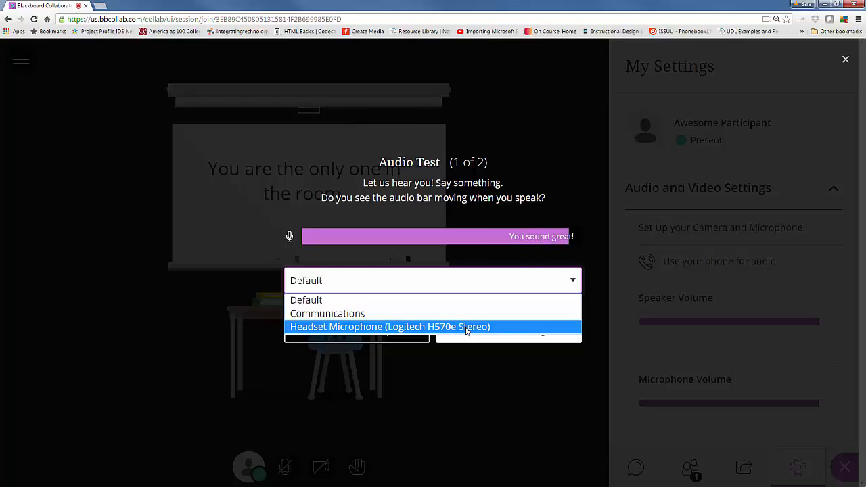
click(390, 326)
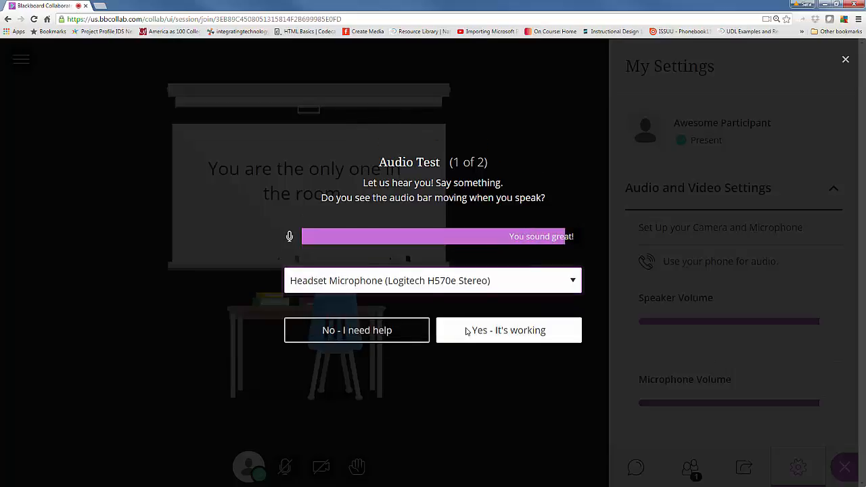
mouse_move(480, 258)
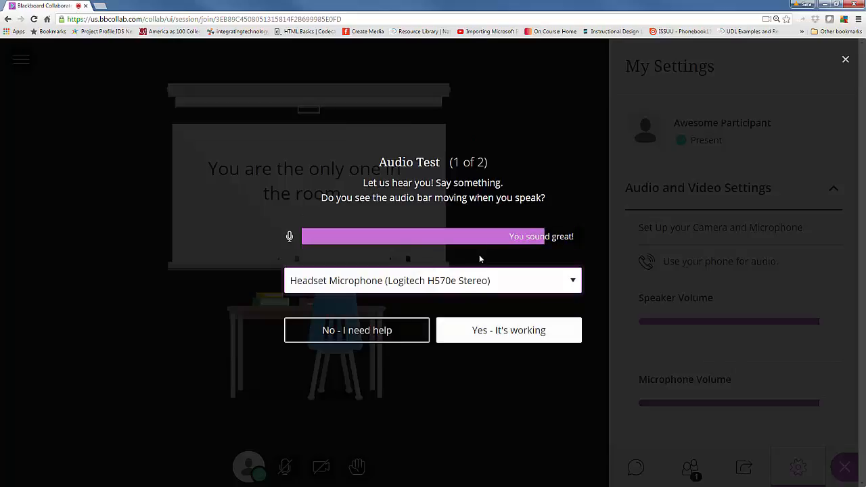
mouse_move(509, 330)
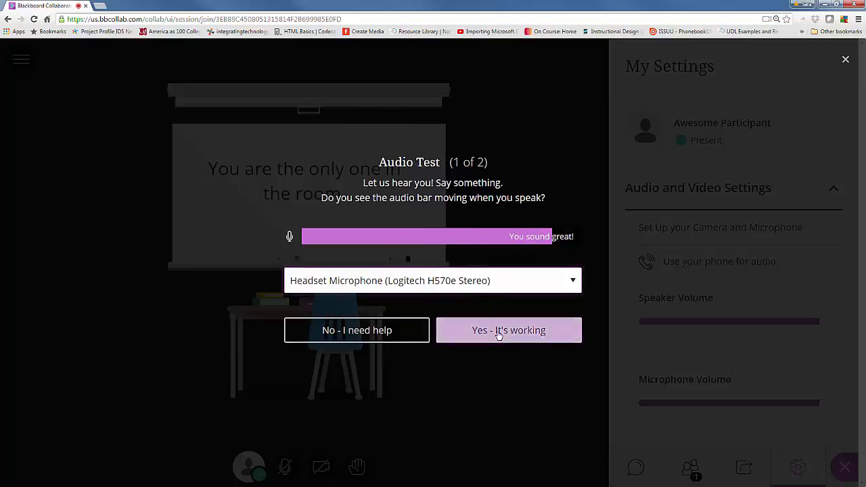
click(509, 330)
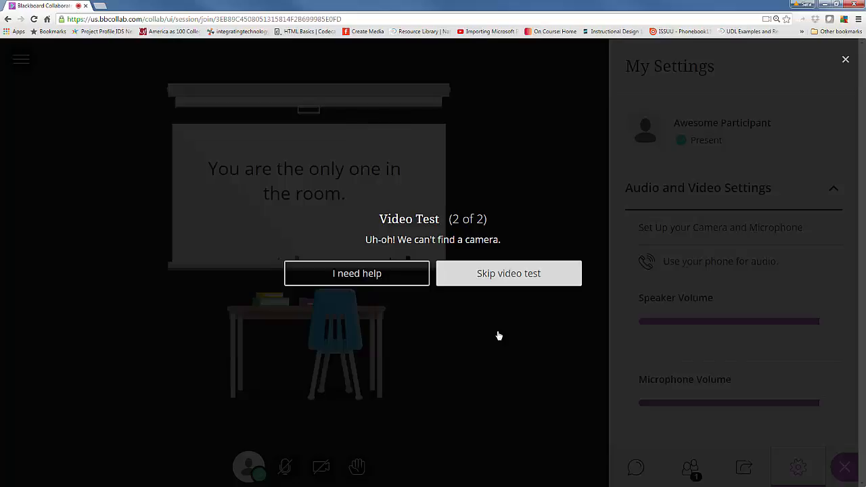
mouse_move(497, 276)
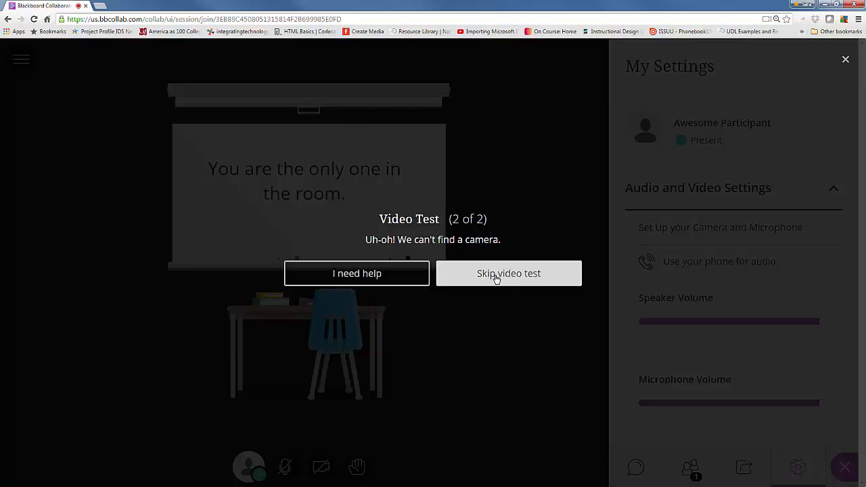
Skip the video test so setup reports you're good to go
click(509, 274)
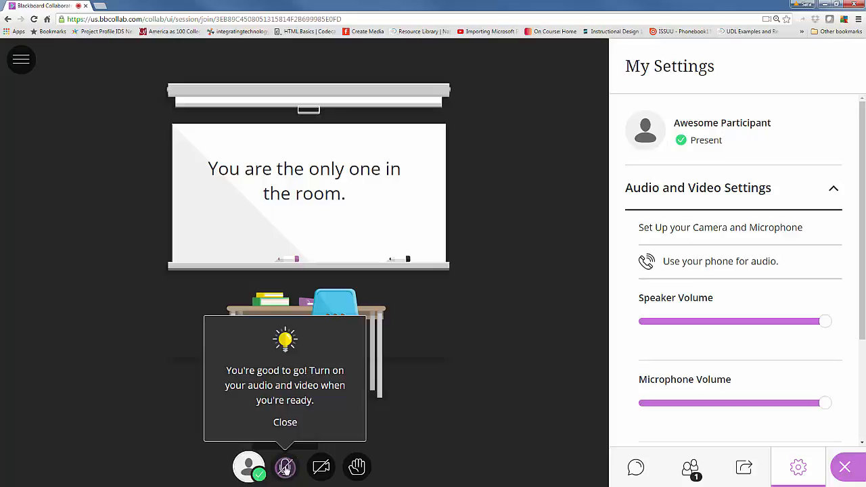
Dismiss the good-to-go tip and mute the microphone
click(284, 423)
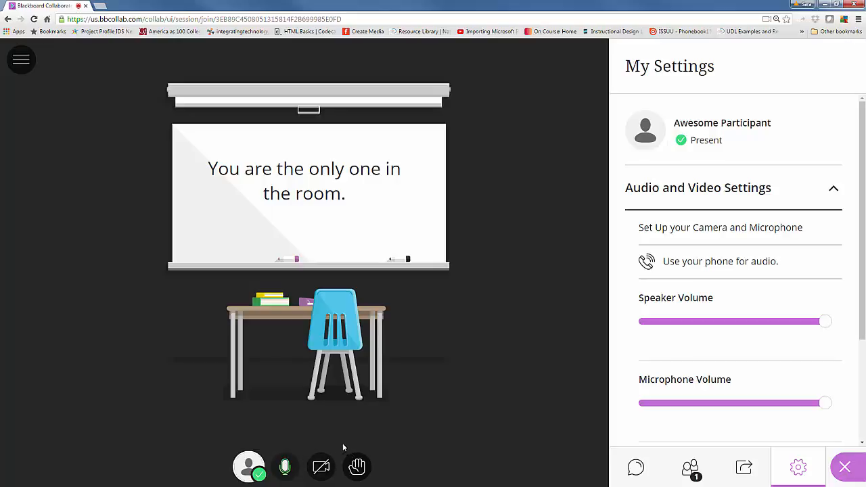
mouse_move(284, 466)
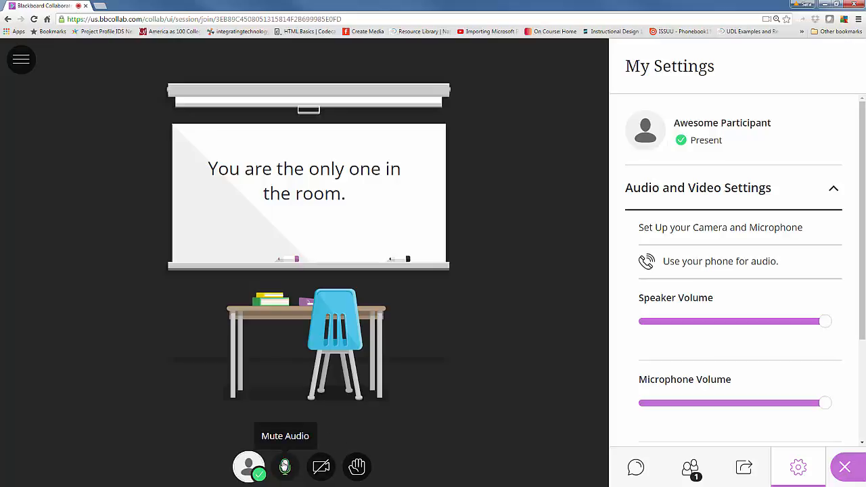
click(284, 467)
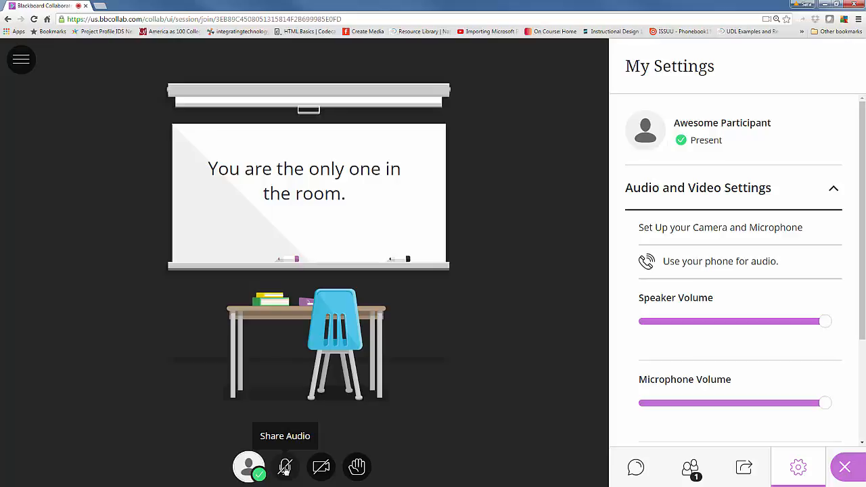
mouse_move(303, 436)
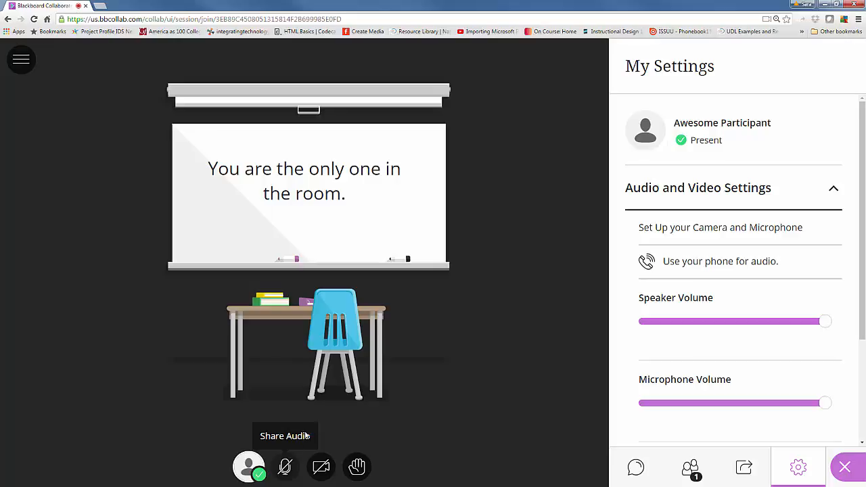
mouse_move(636, 468)
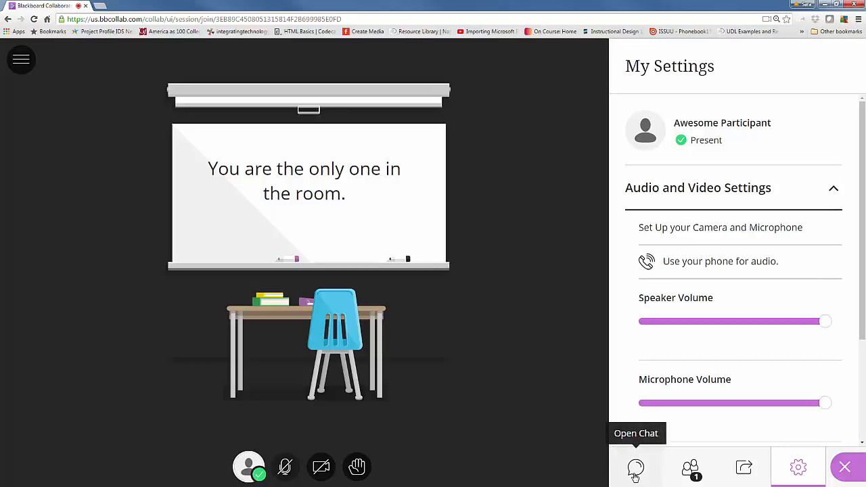
Send the chat message 'Hello : )' in the session chat
click(636, 468)
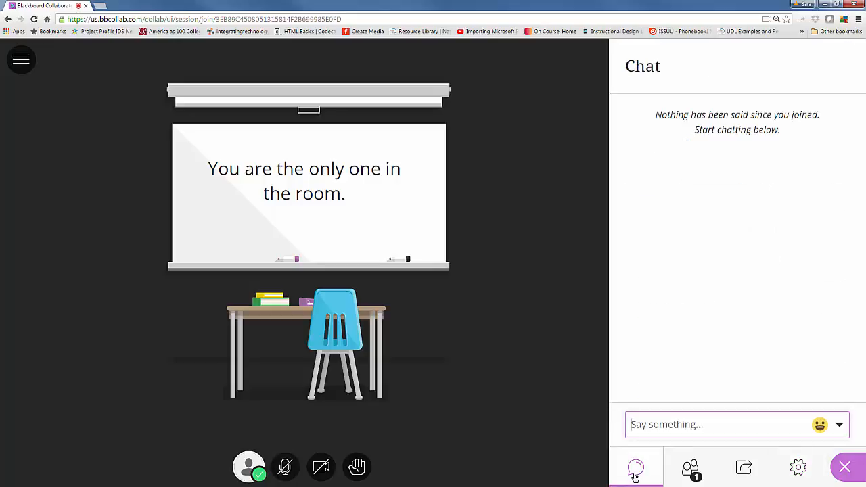
text(Hello)
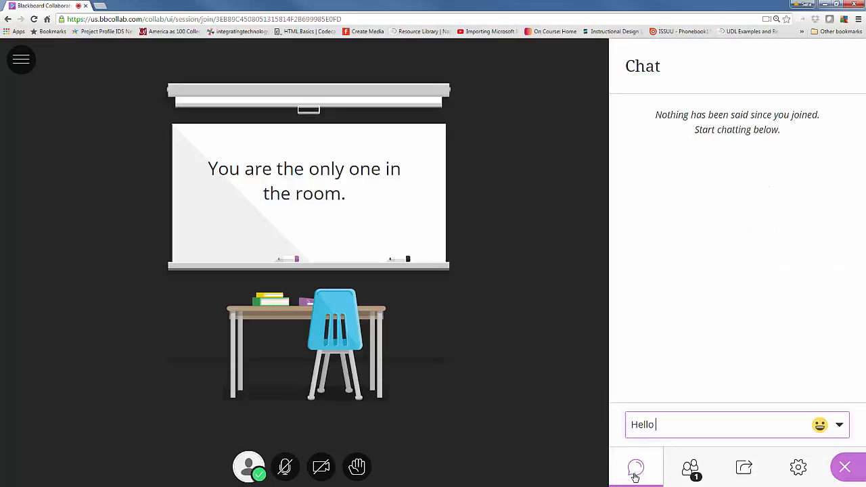
key(Enter)
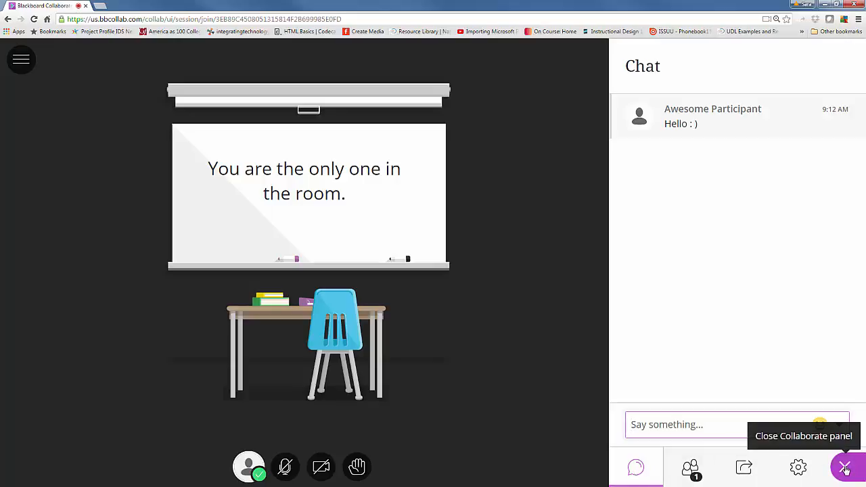
Hide and bring back the side panel a couple of times
click(845, 469)
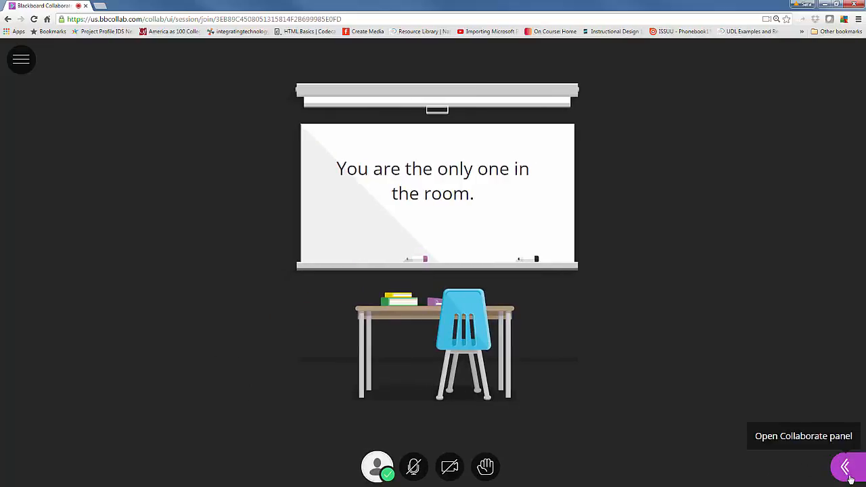
click(847, 467)
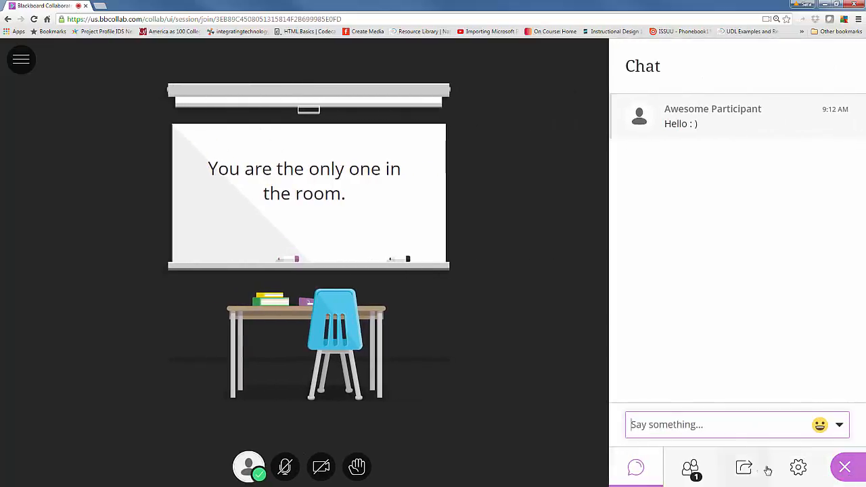
click(845, 467)
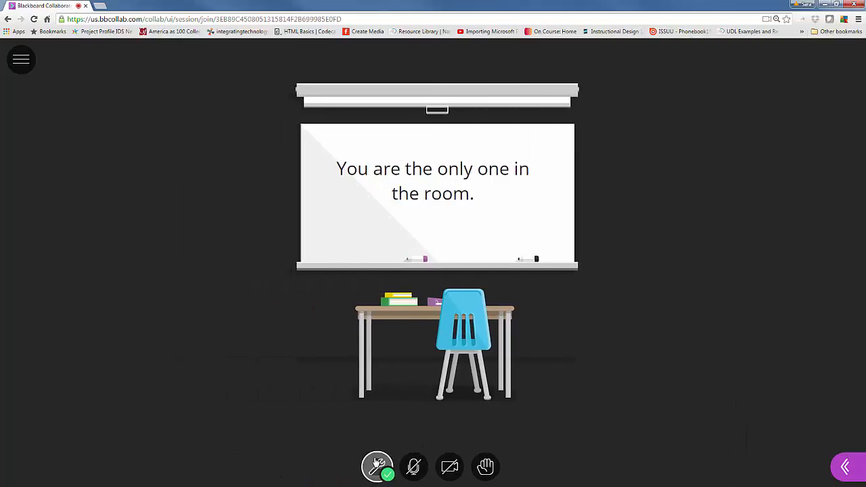
click(376, 468)
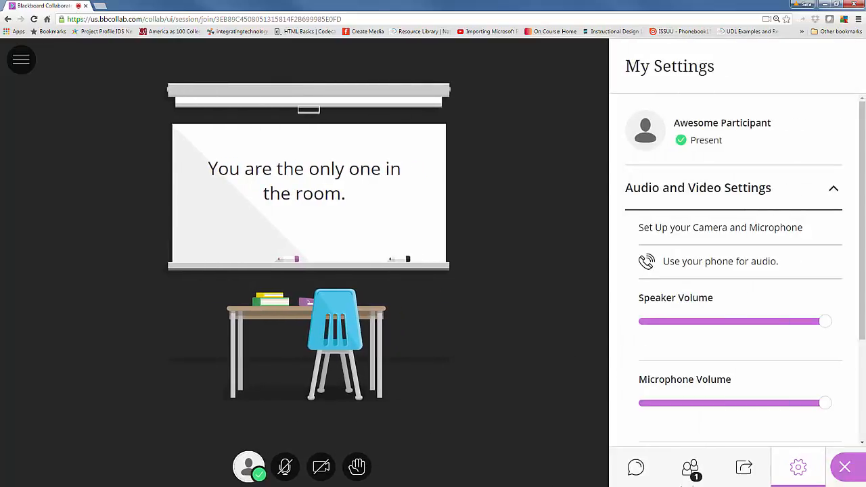
mouse_move(636, 468)
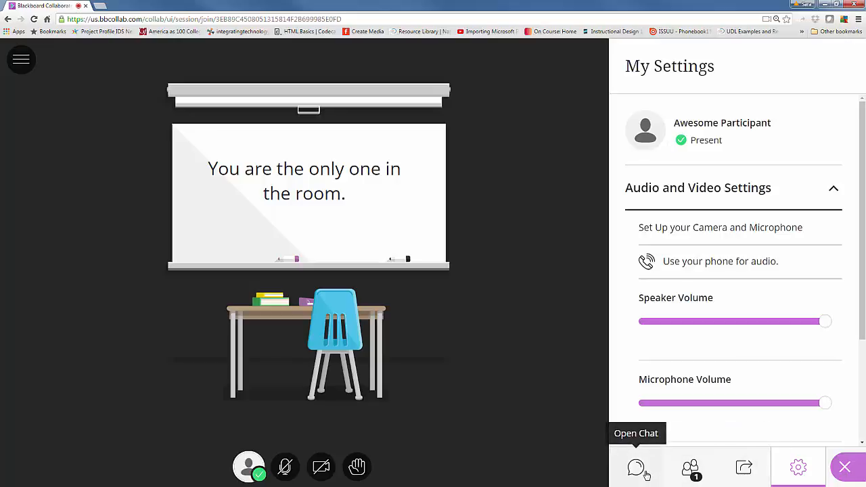
Revisit the chat, then switch the side panel to My Settings
click(636, 467)
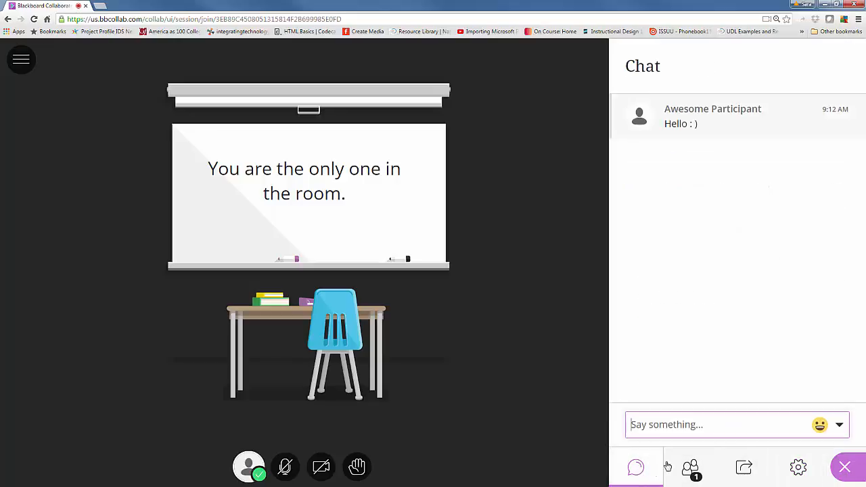
mouse_move(745, 467)
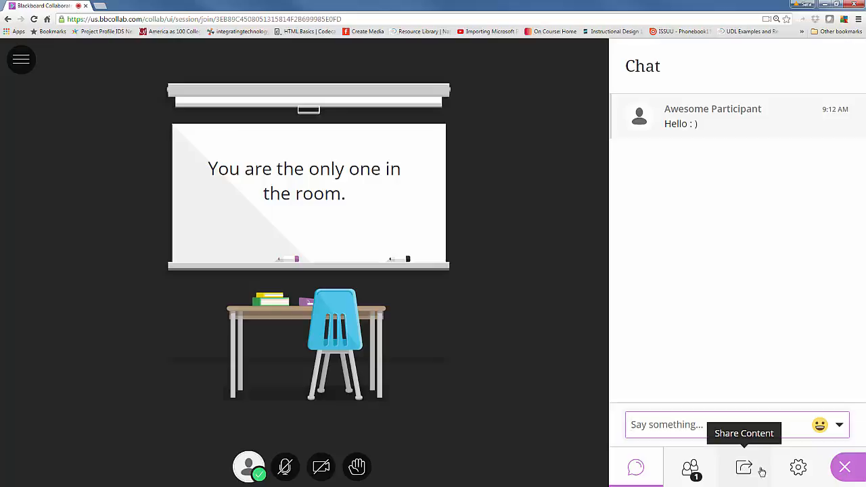
mouse_move(799, 468)
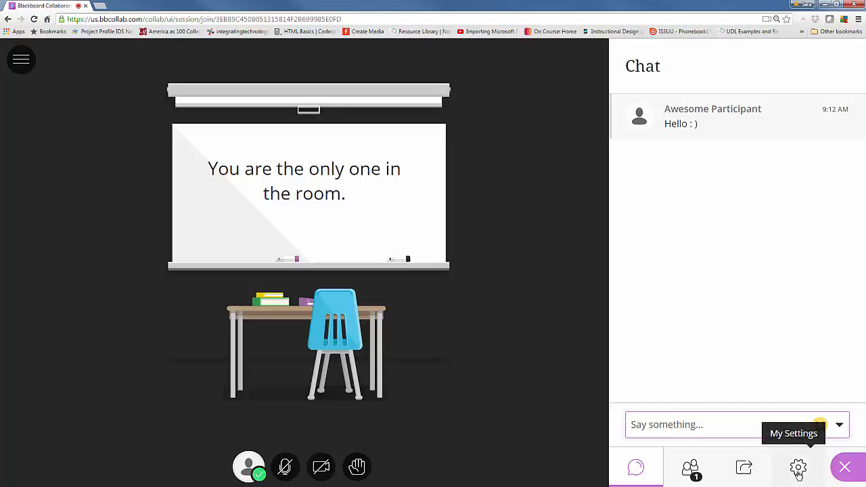
click(798, 468)
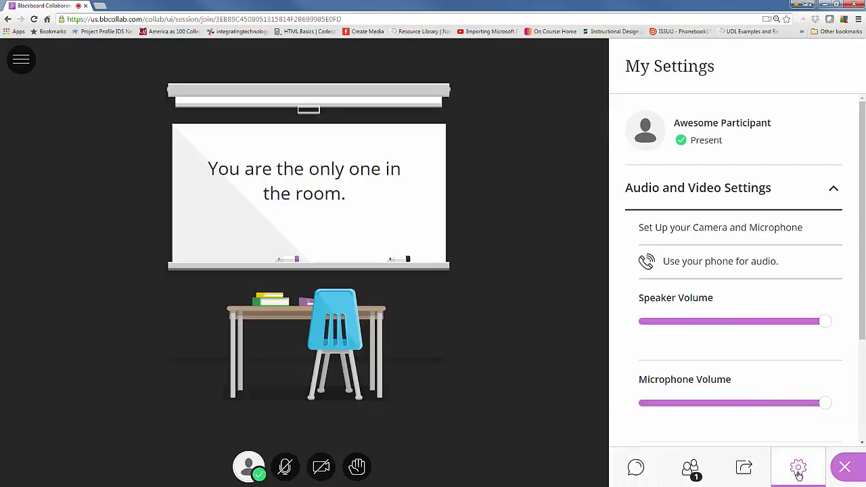
mouse_move(679, 267)
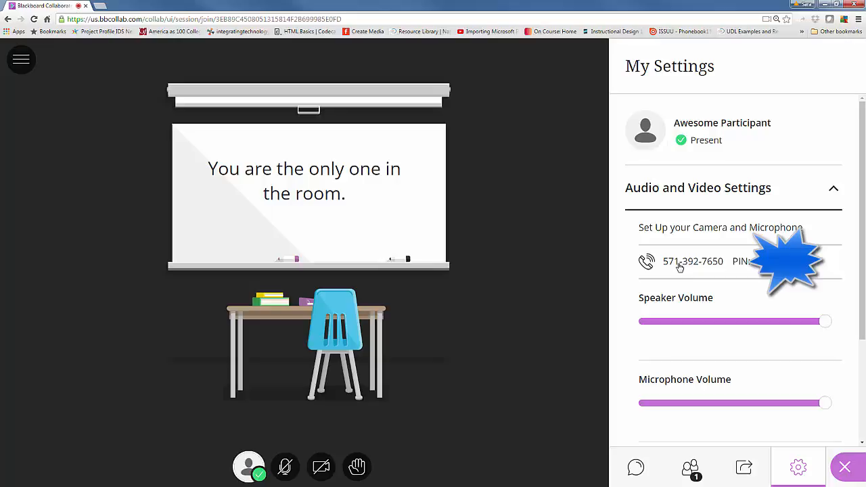
mouse_move(163, 336)
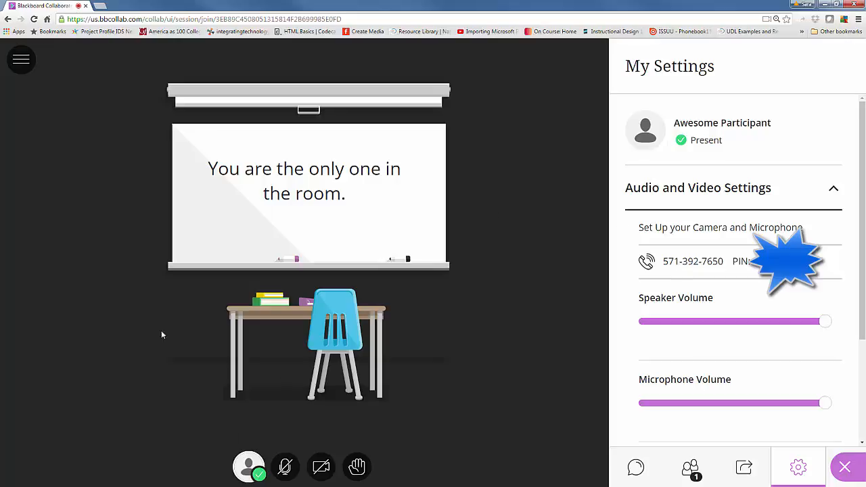